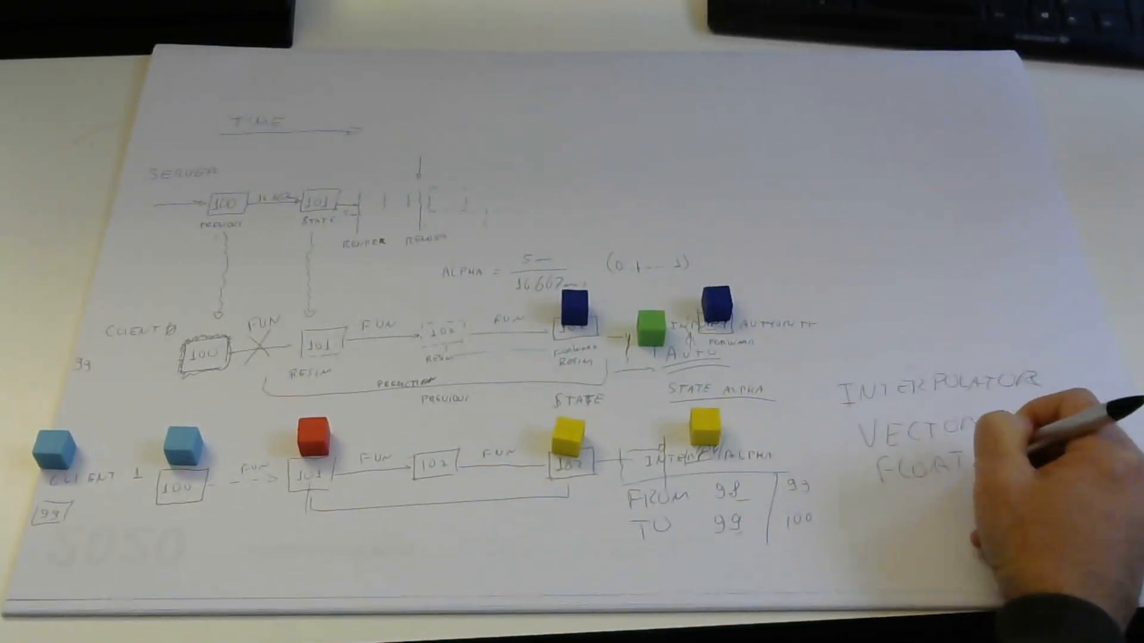
text(QUAT)
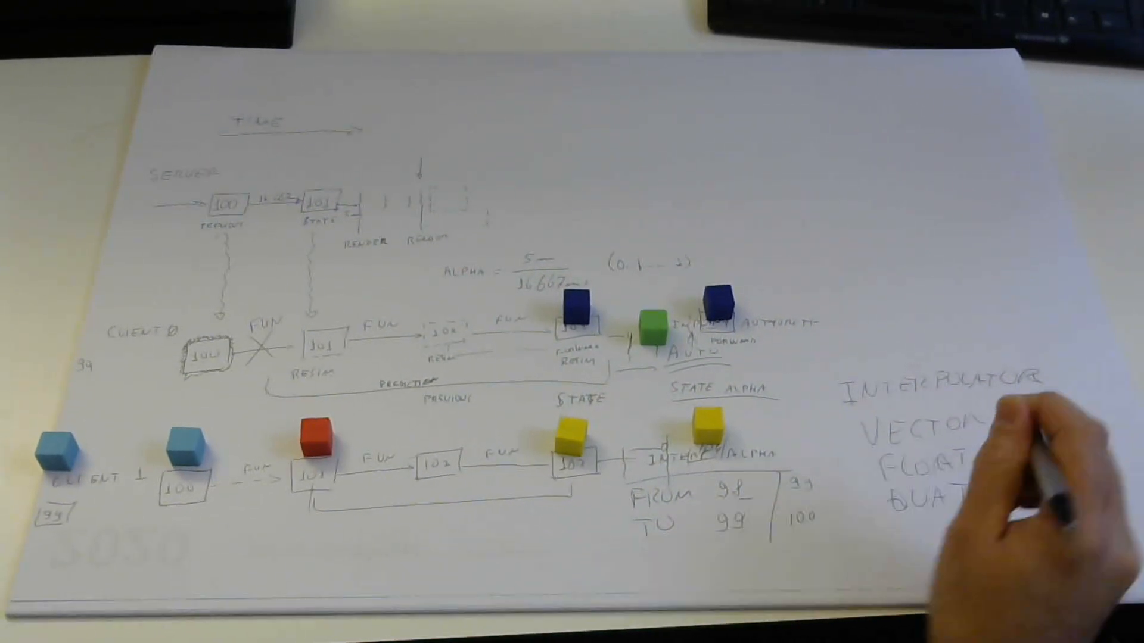